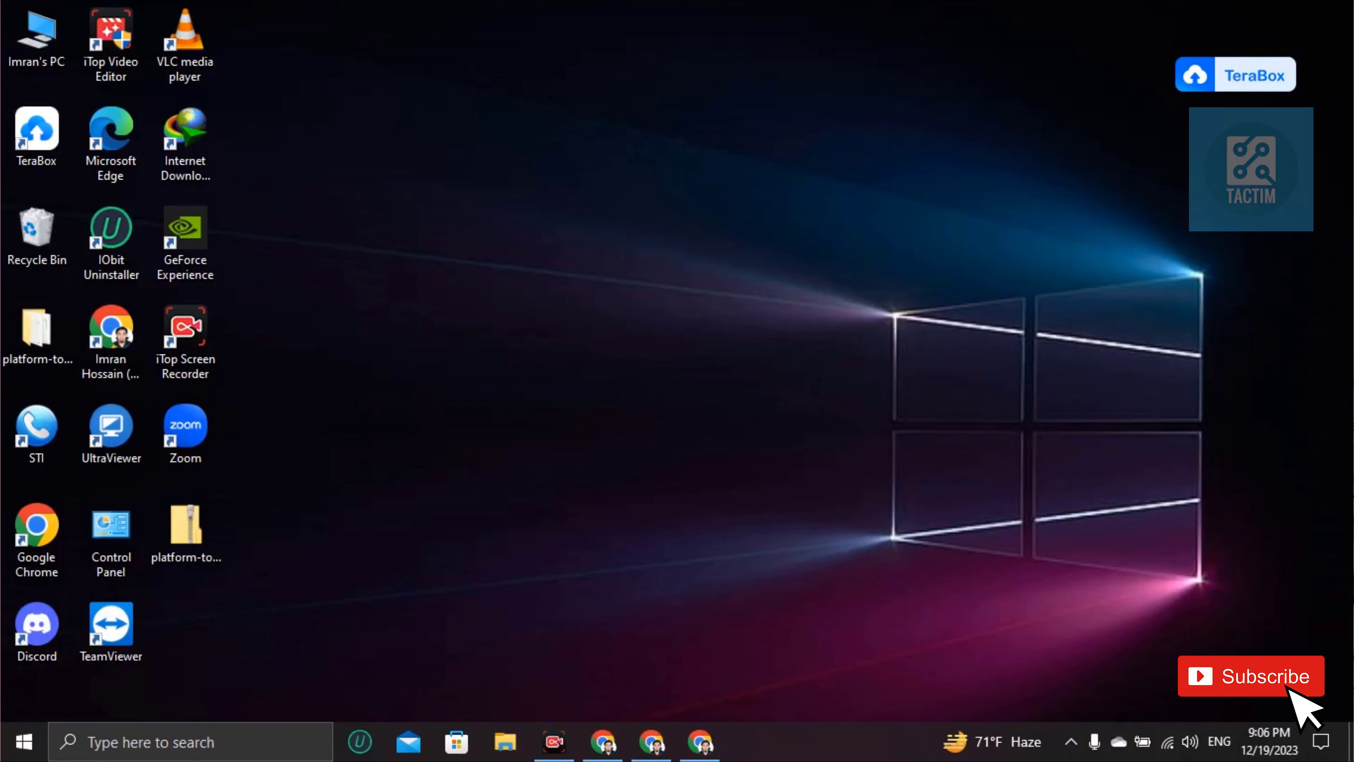
{"action": "mouse_move", "coordinate": [1262, 381]}
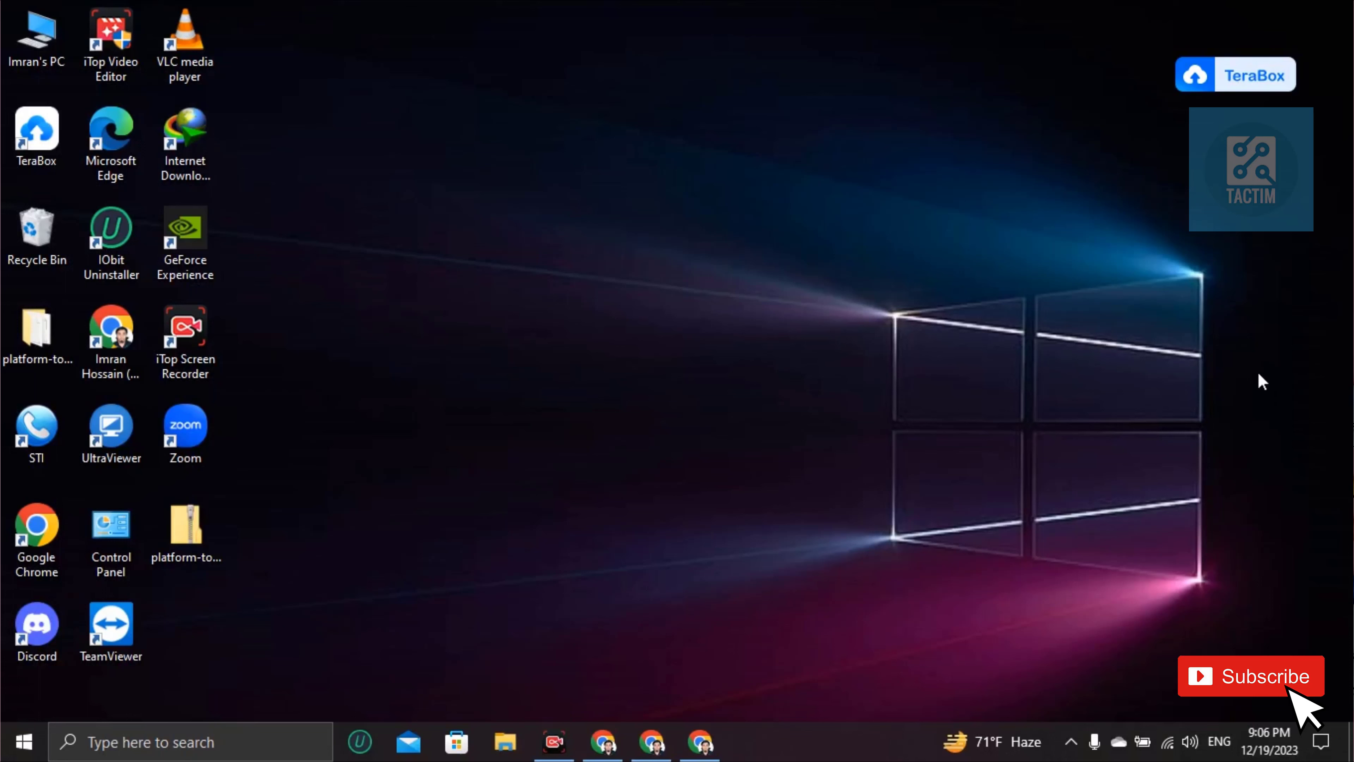
- Load the Instagram home feed in Chrome with the browser window maximized
{"action": "left_click", "coordinate": [111, 337]}
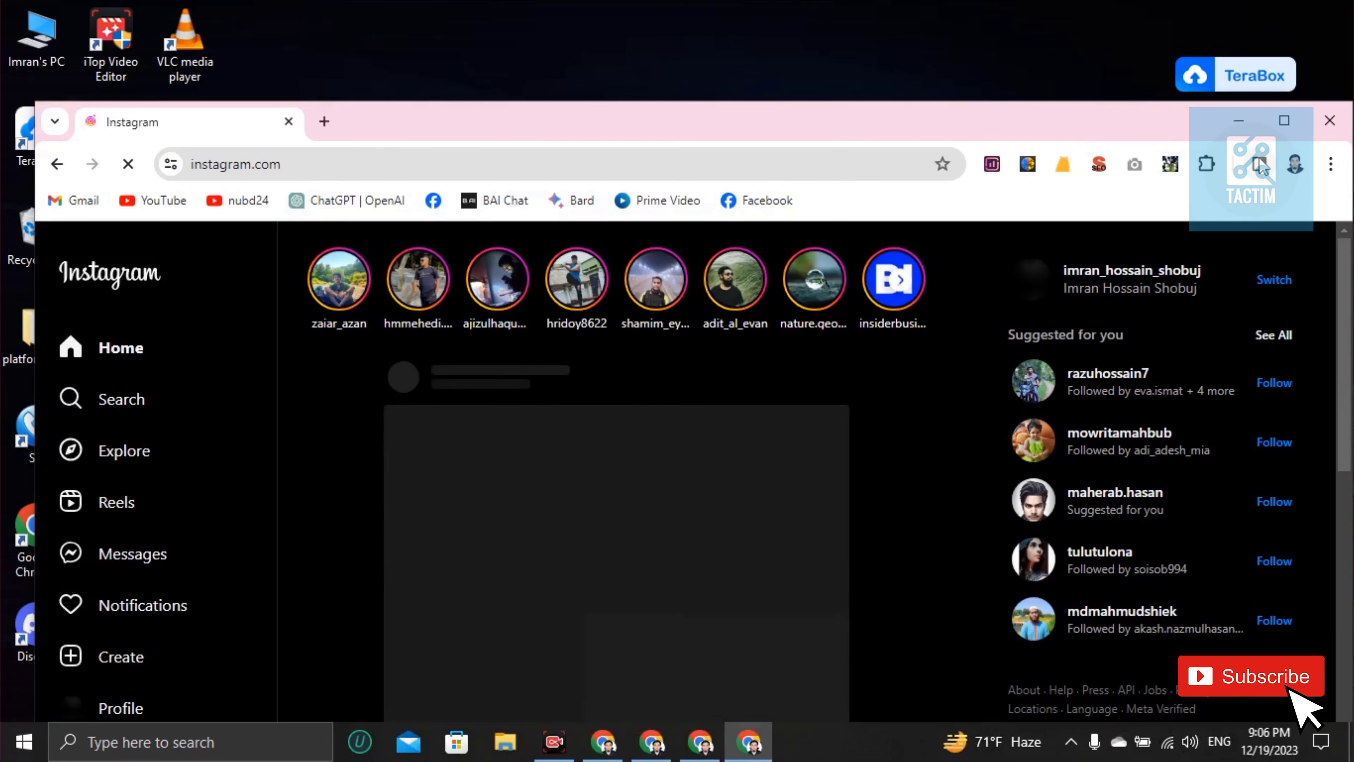
{"action": "left_click", "coordinate": [1284, 121]}
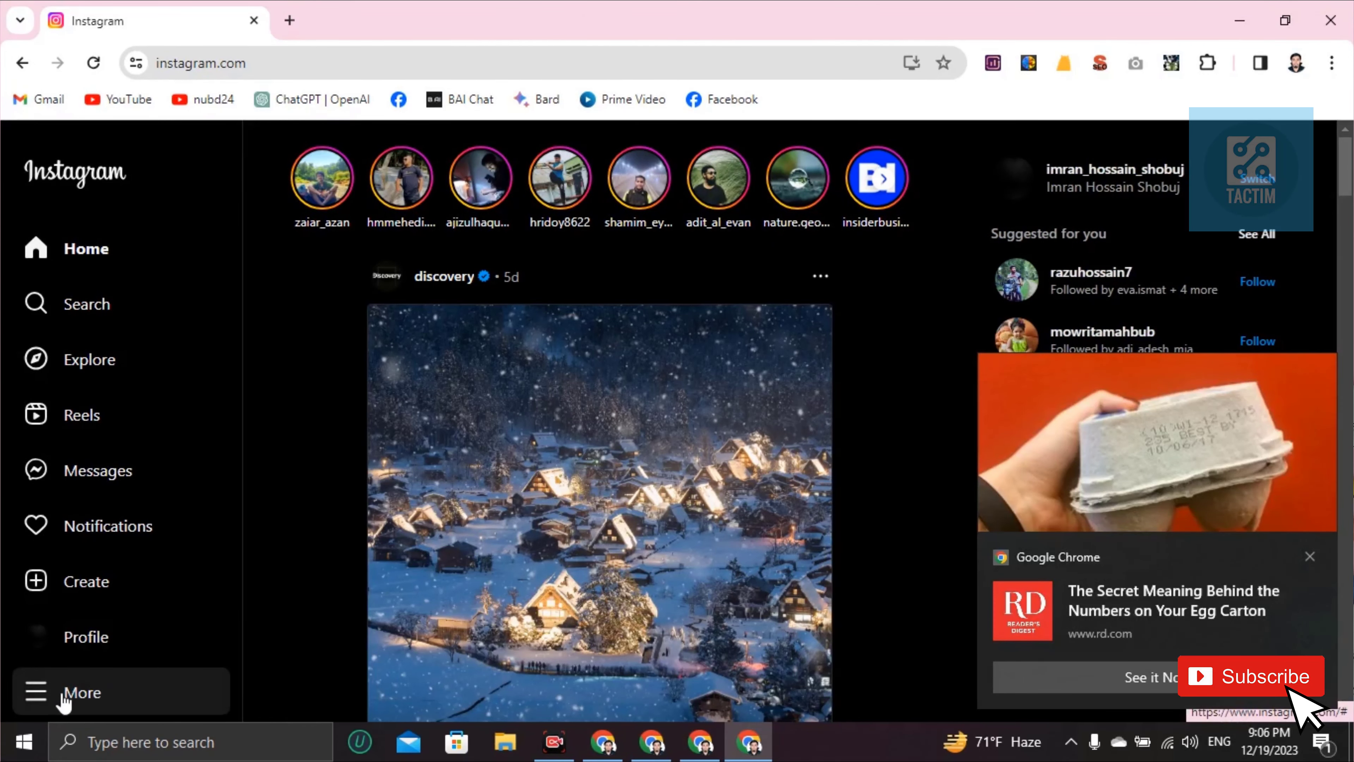
- Go from More in the sidebar to Settings, landing on the Edit profile page
{"action": "left_click", "coordinate": [79, 691]}
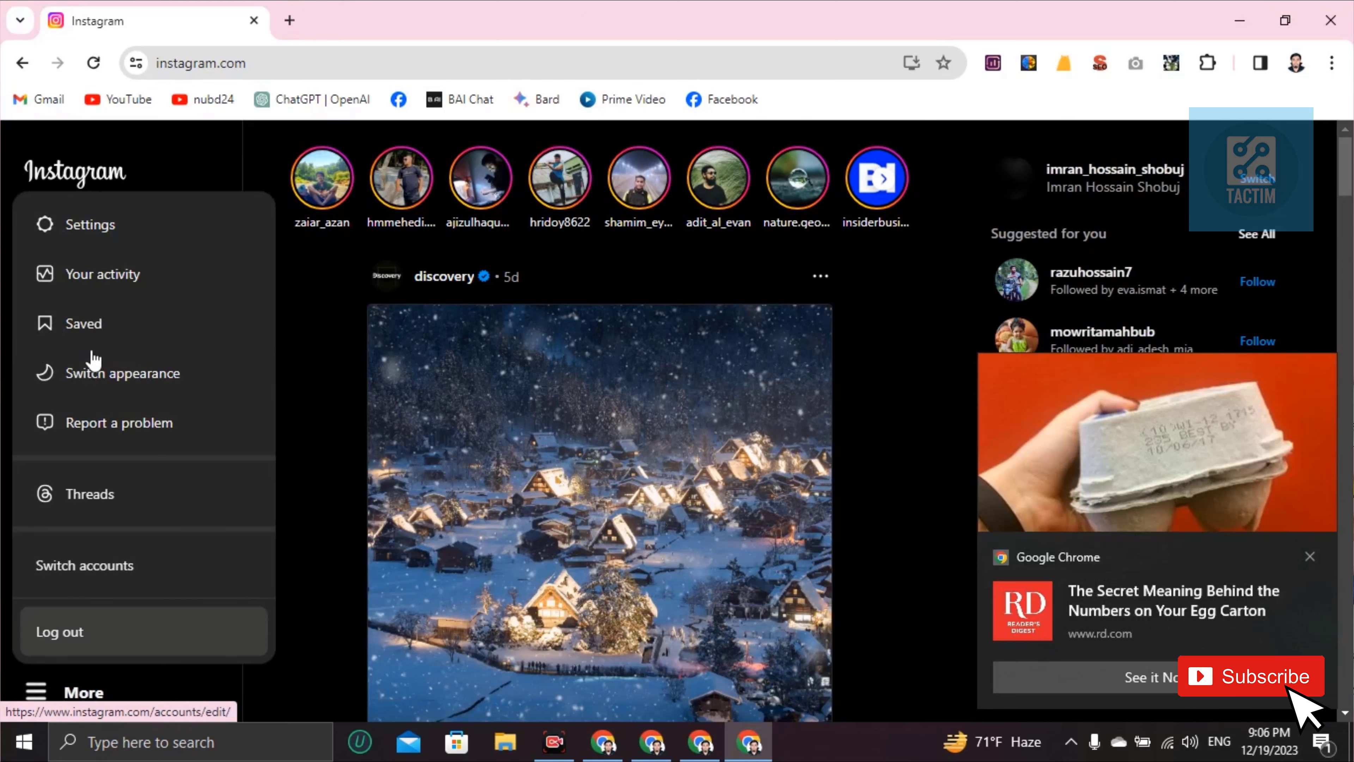
{"action": "left_click", "coordinate": [90, 224]}
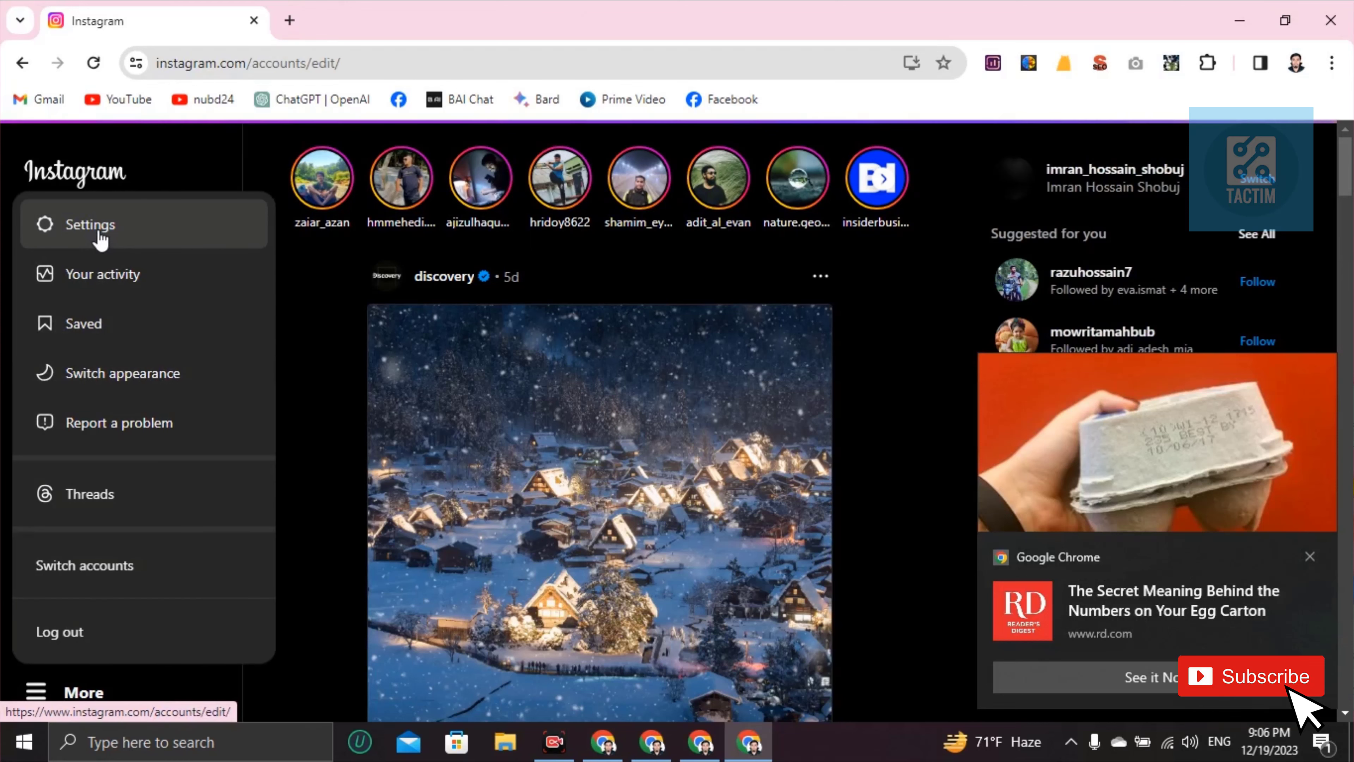
{"action": "left_click", "coordinate": [88, 224]}
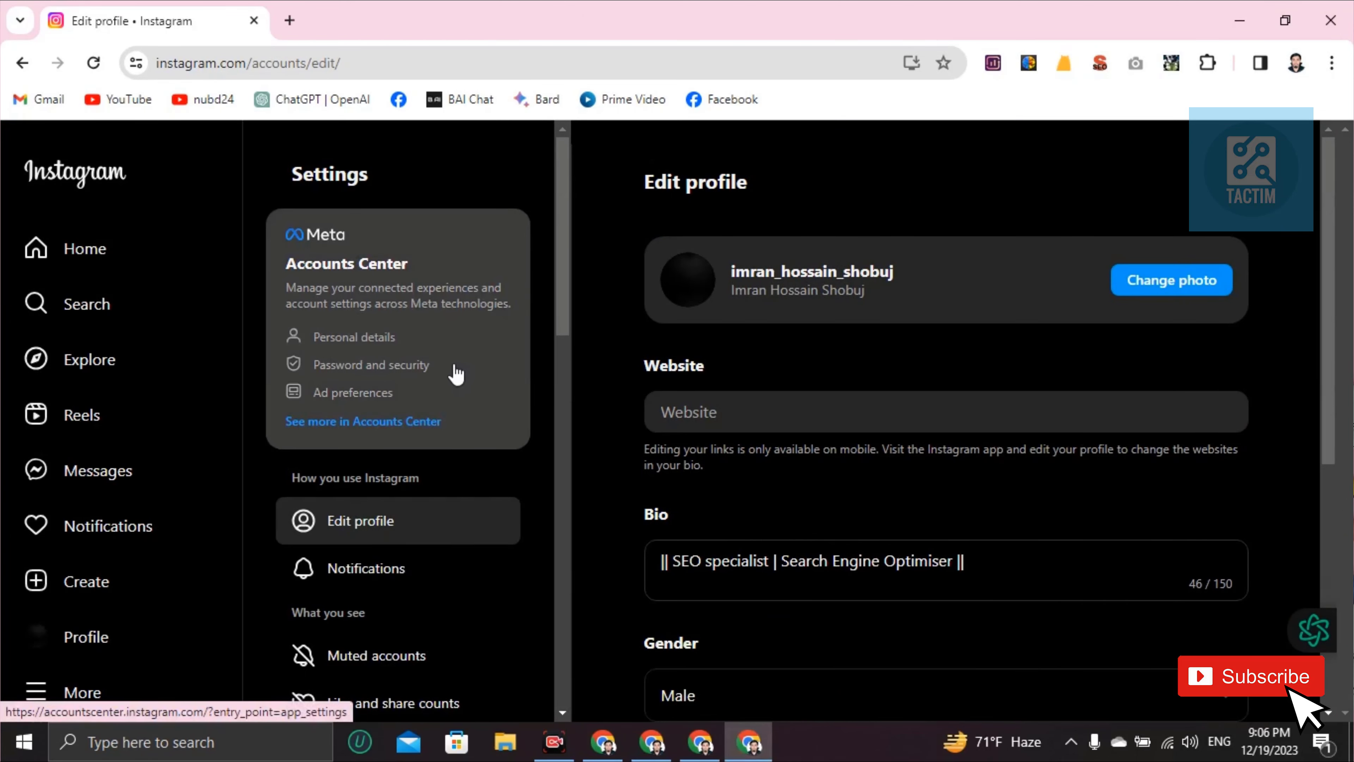
{"action": "scroll", "scroll_direction": "down", "scroll_amount": 3}
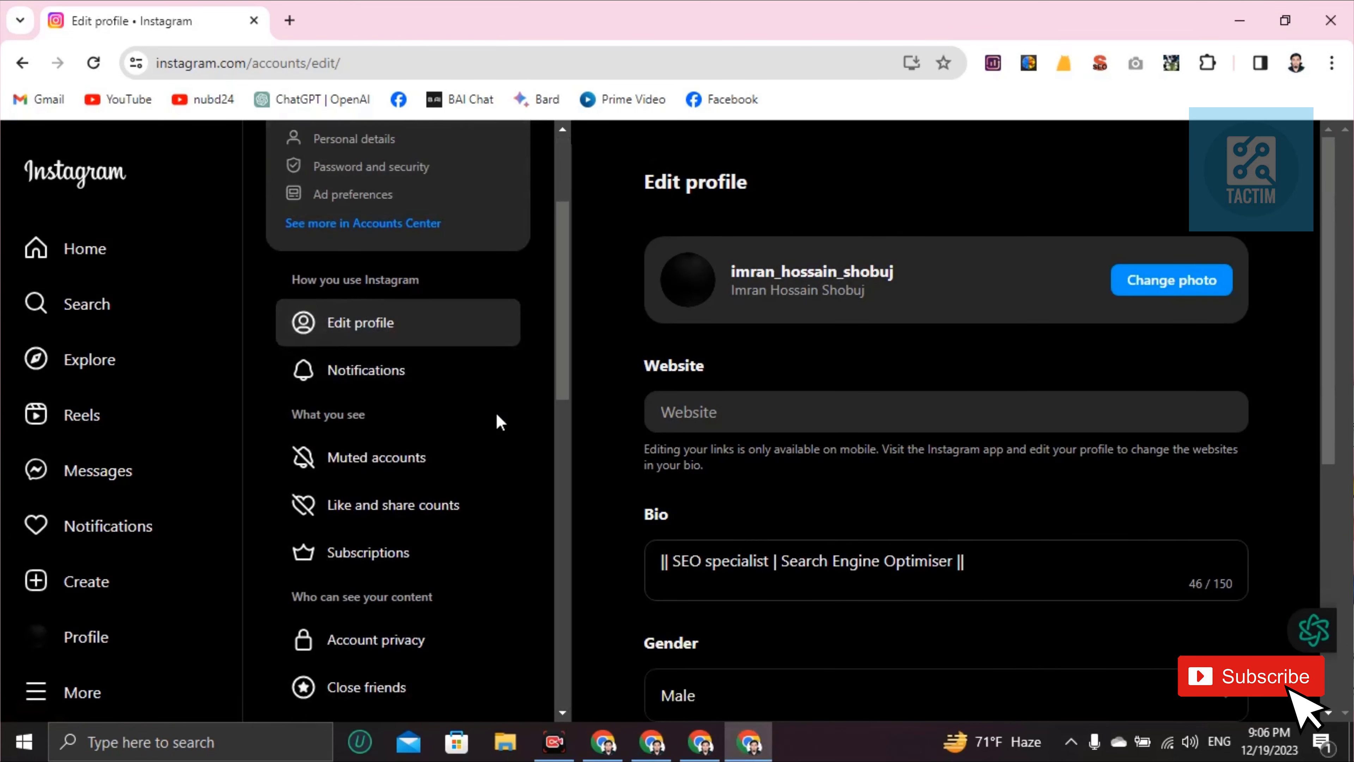
{"action": "scroll", "scroll_direction": "down", "scroll_amount": 3}
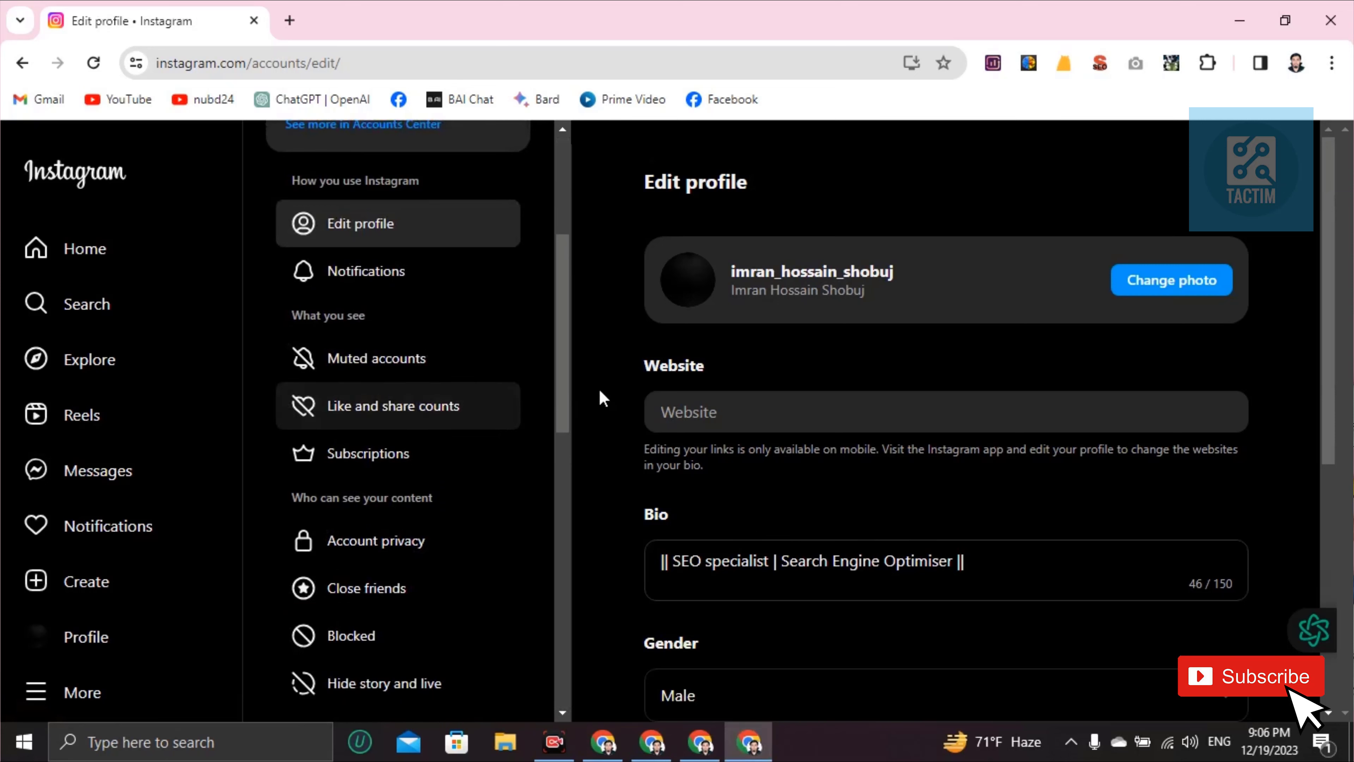
{"action": "scroll", "scroll_direction": "down", "scroll_amount": 3}
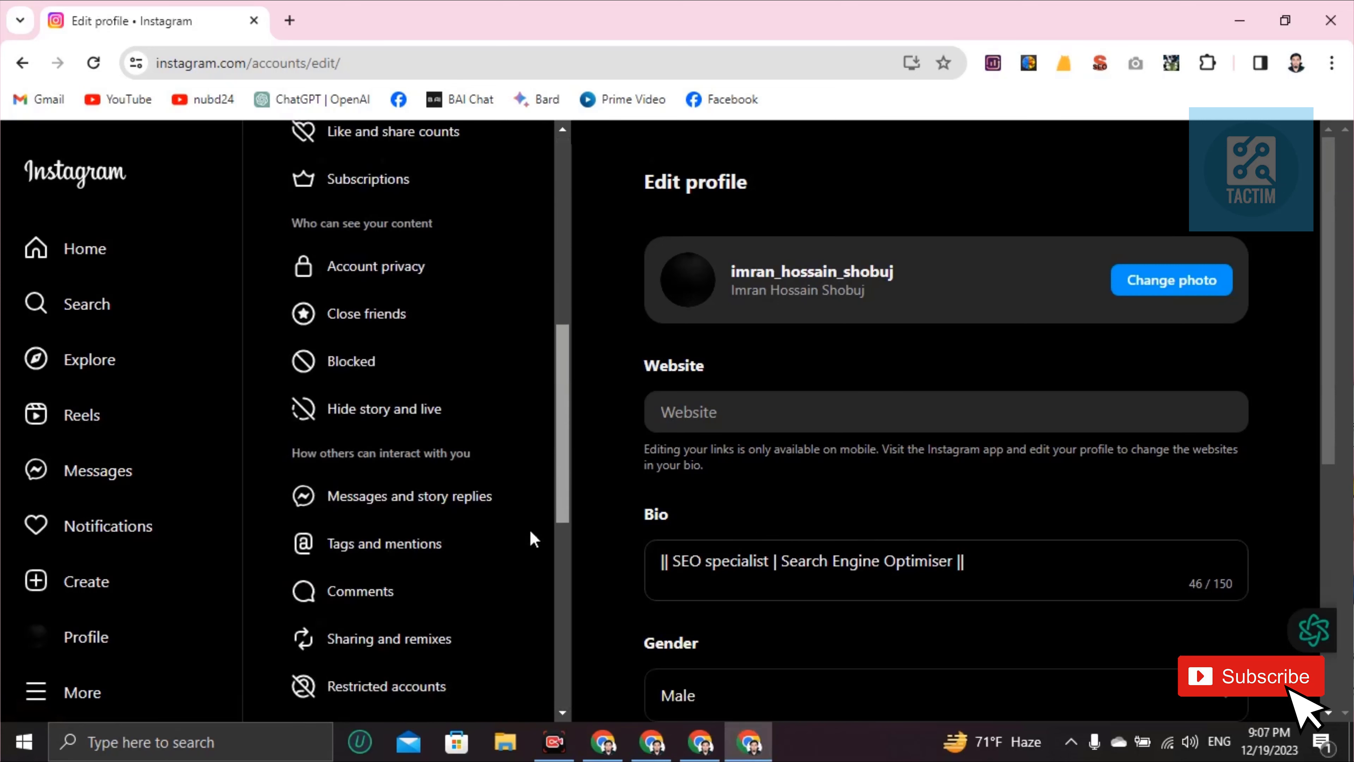
{"action": "scroll", "scroll_direction": "down", "scroll_amount": 3}
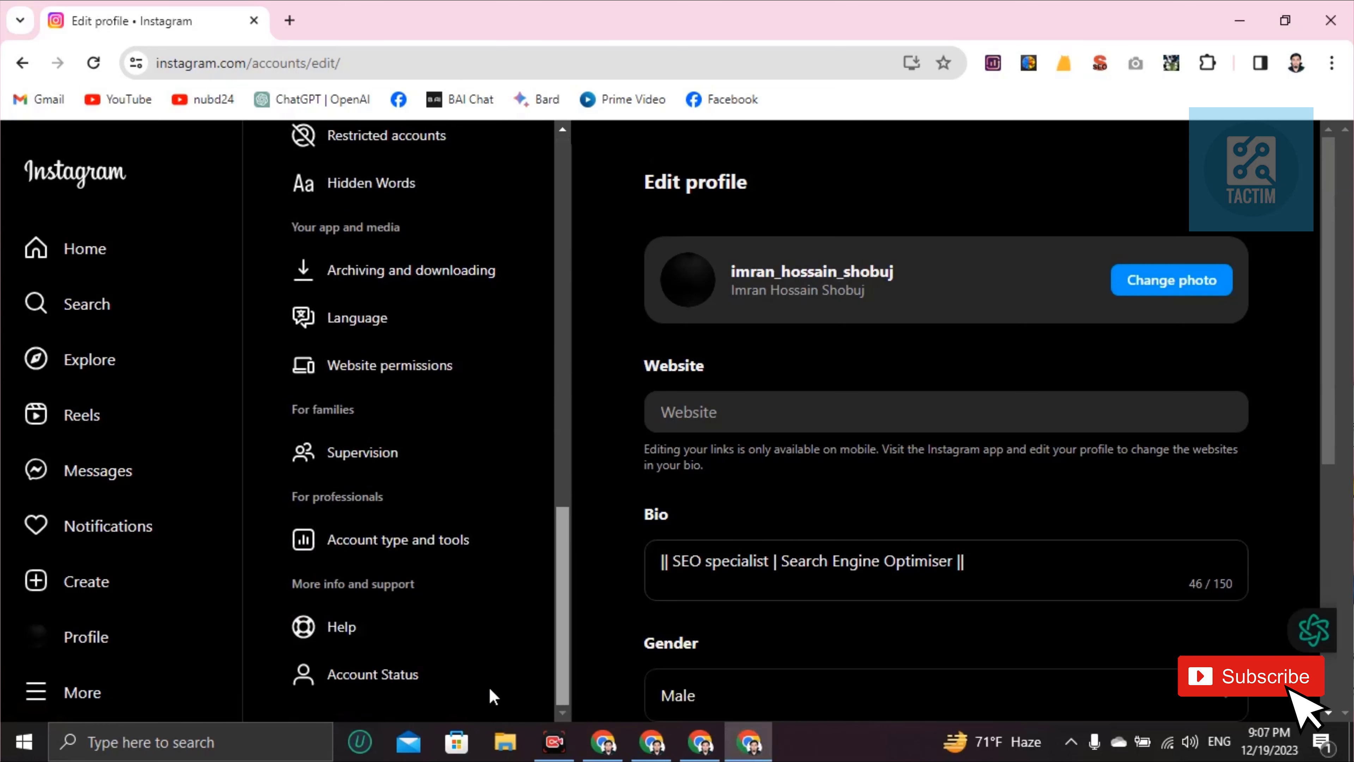
{"action": "scroll", "scroll_direction": "up", "scroll_amount": 3}
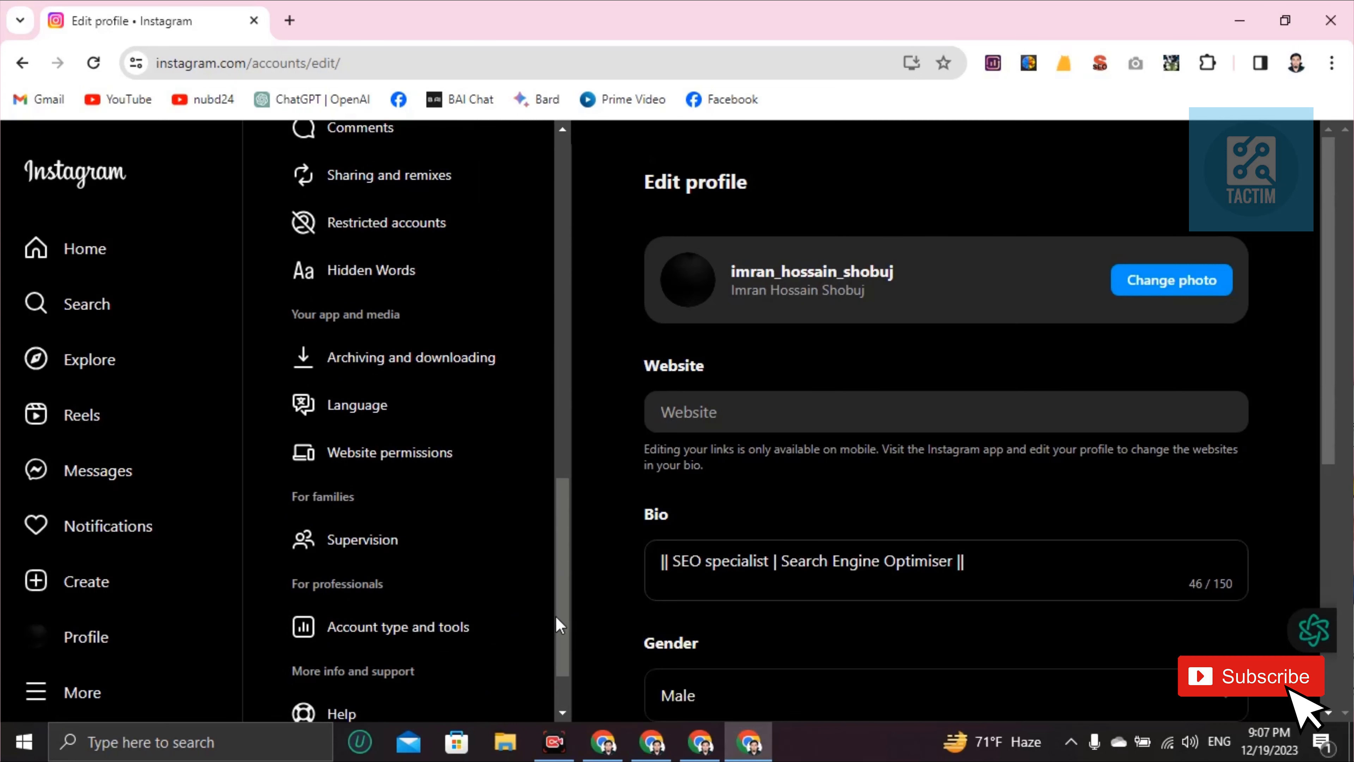
{"action": "scroll", "scroll_direction": "up", "scroll_amount": 3}
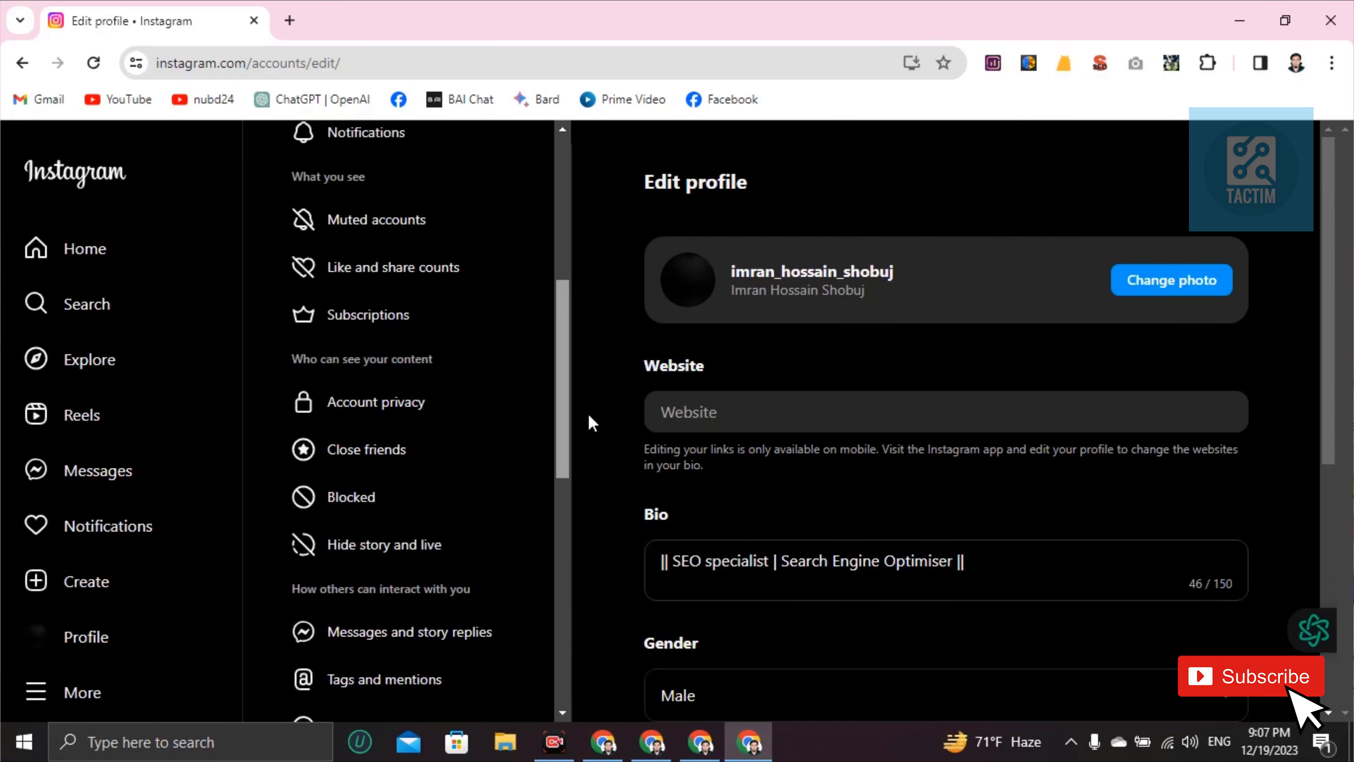
{"action": "scroll", "scroll_direction": "up", "scroll_amount": 3}
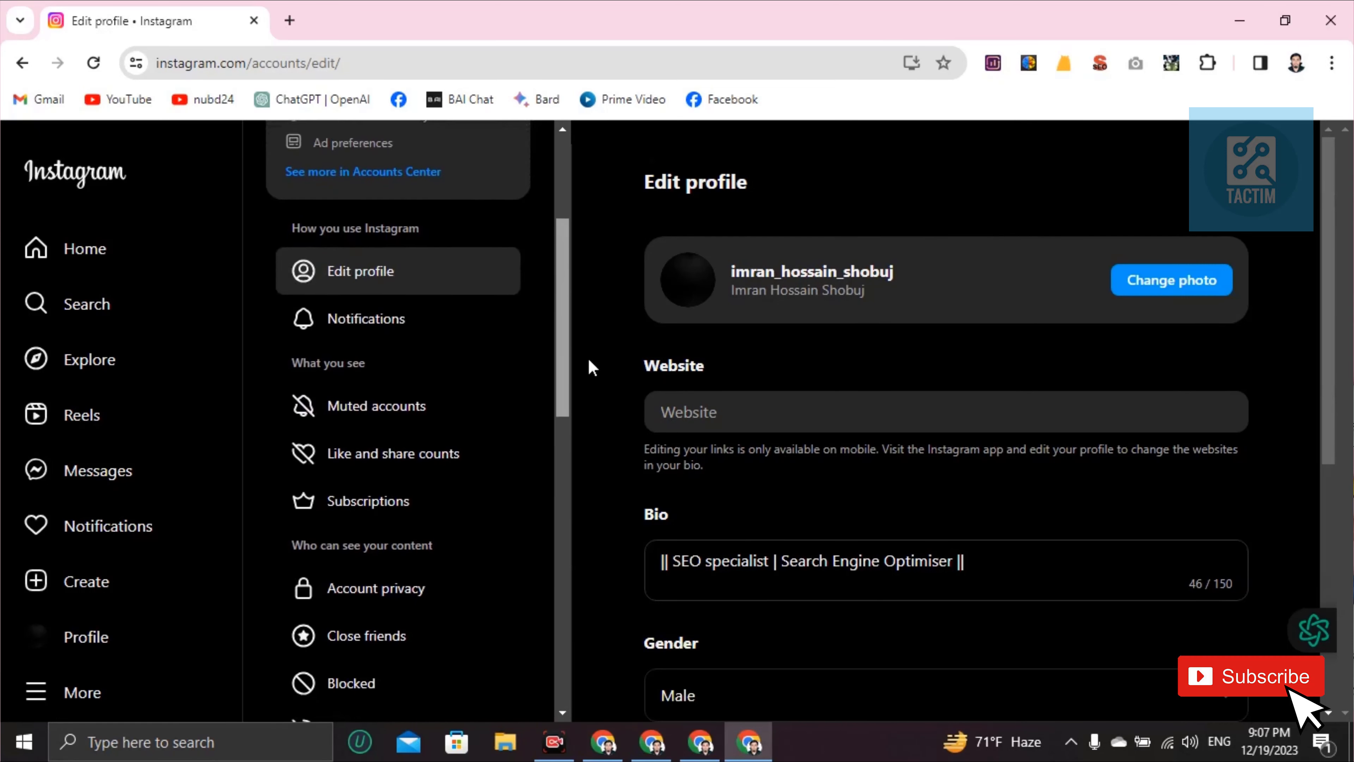
{"action": "scroll", "scroll_direction": "down", "scroll_amount": 3}
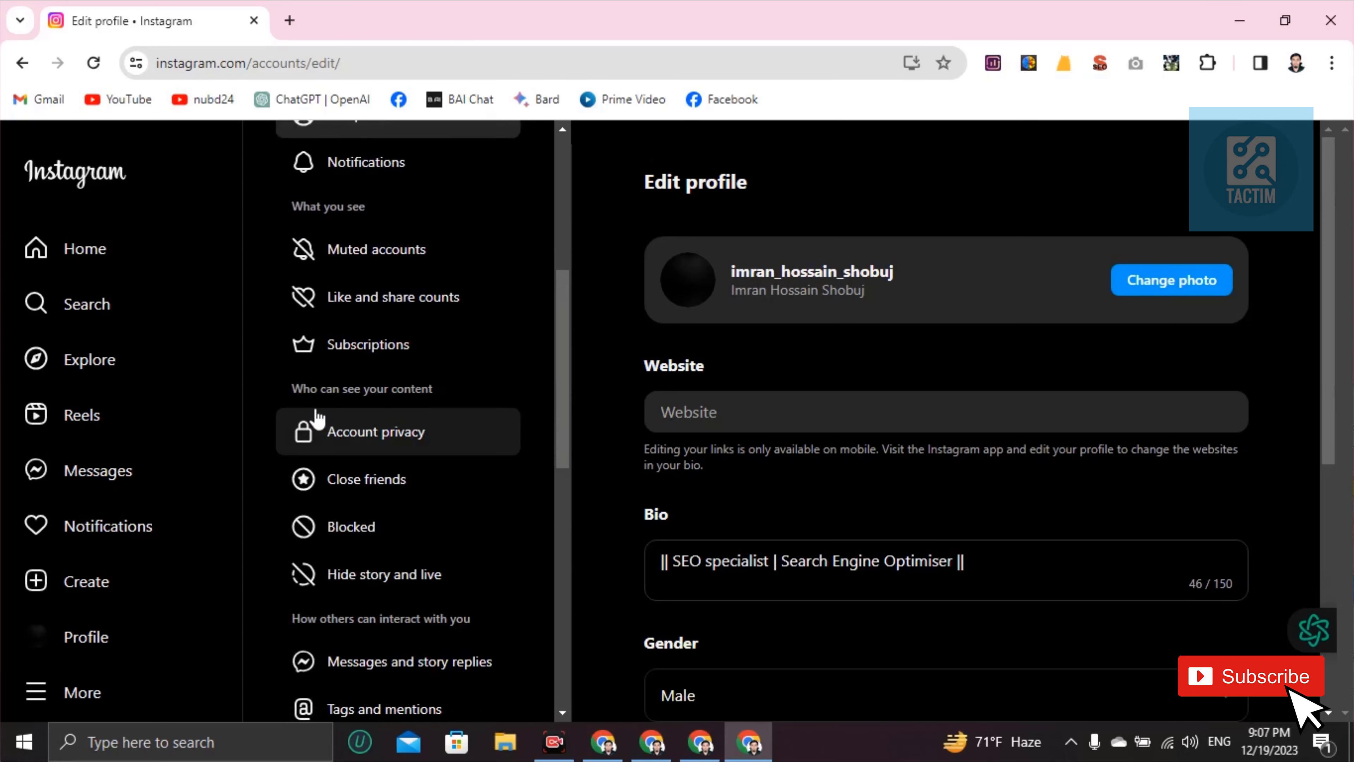
{"action": "mouse_move", "coordinate": [305, 451]}
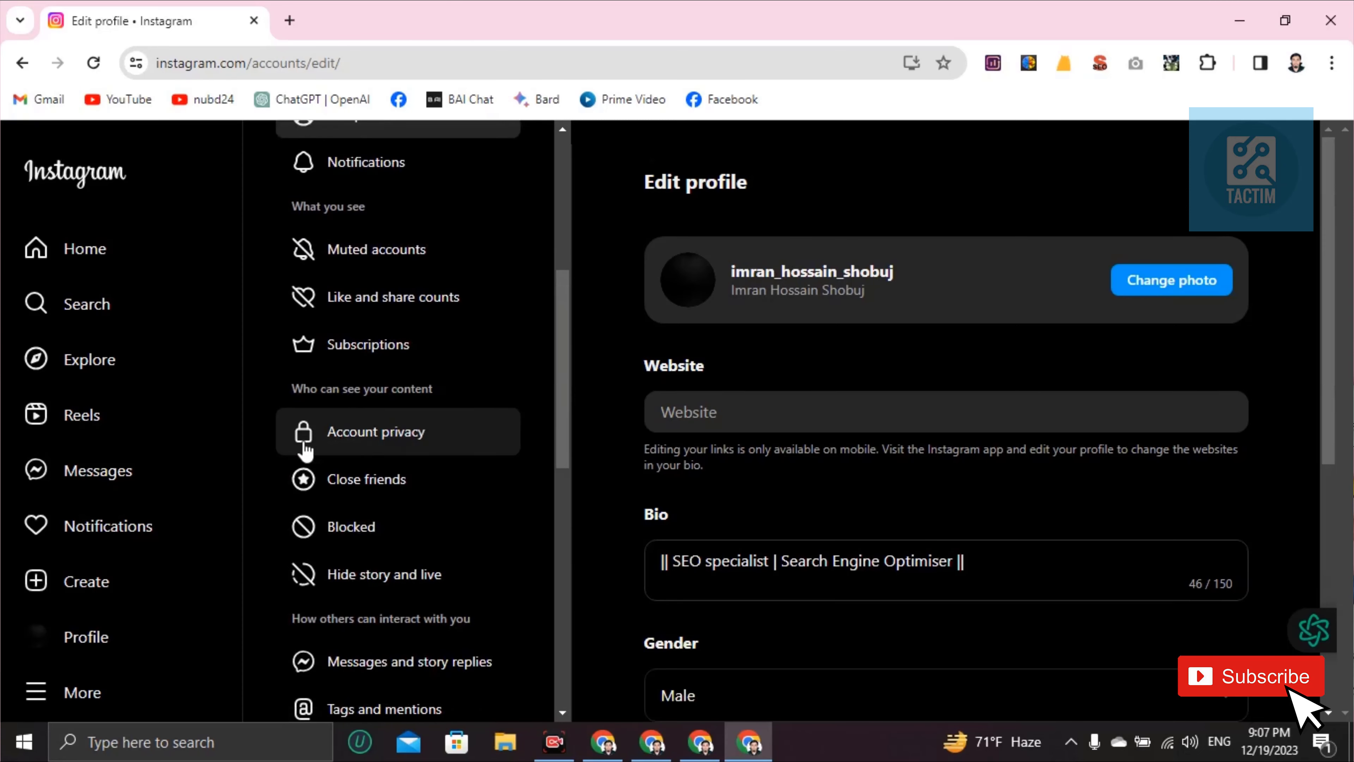
{"action": "mouse_move", "coordinate": [408, 443]}
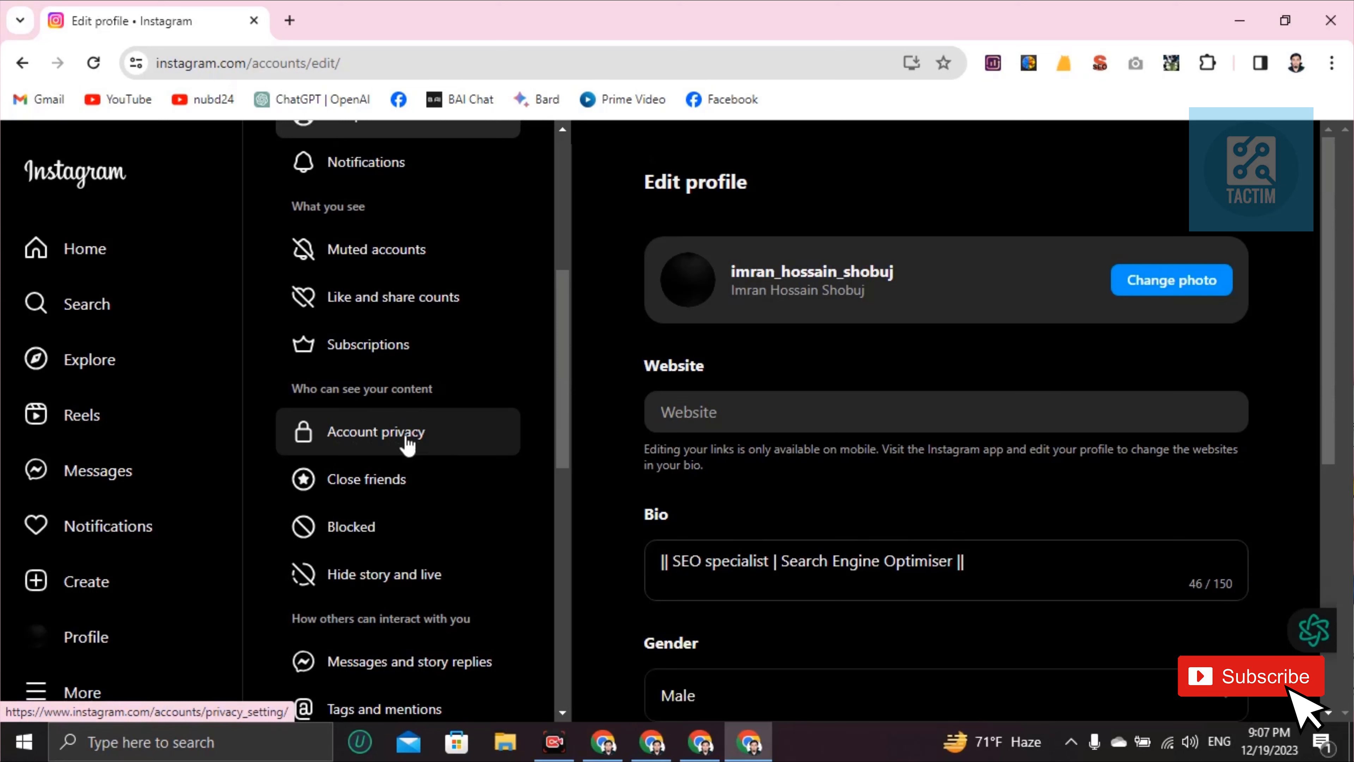
- In Account privacy, switch Private account on and confirm Switch to private
{"action": "left_click", "coordinate": [377, 431]}
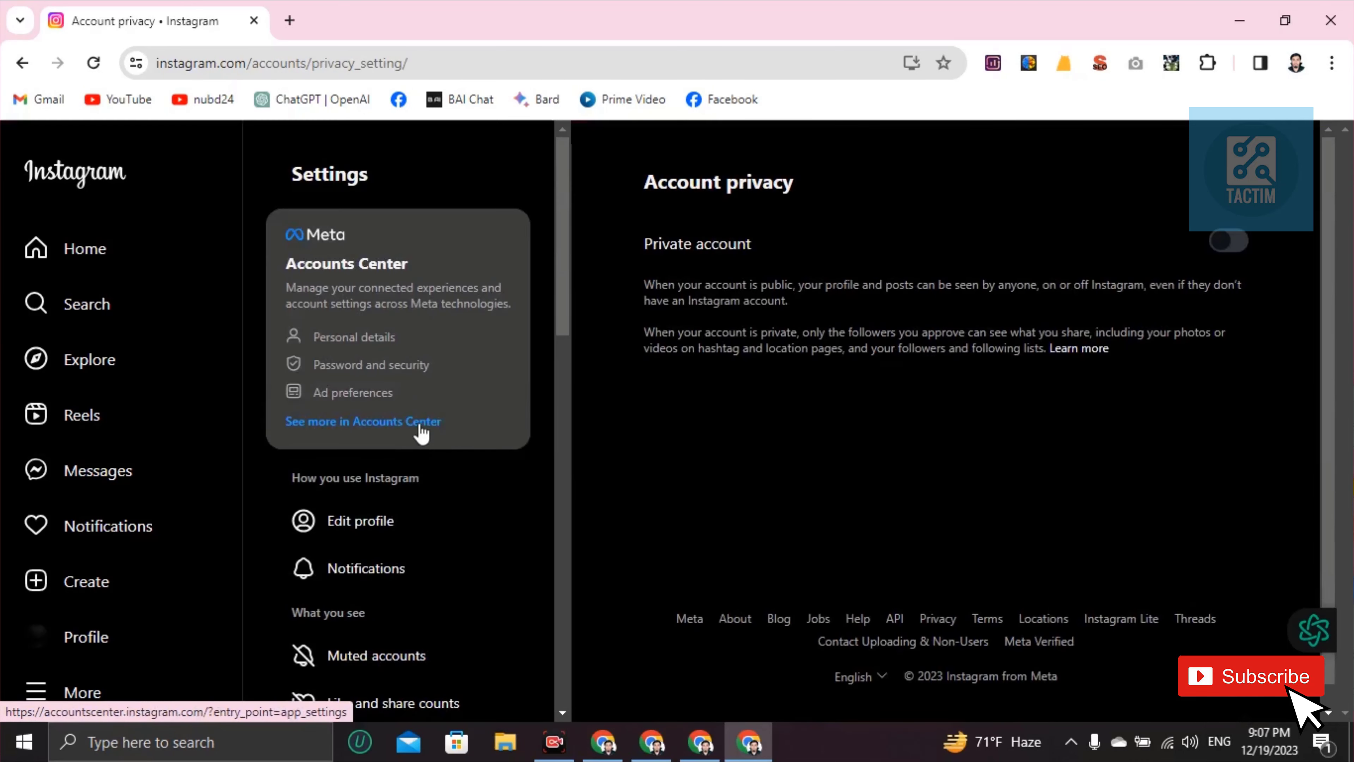
{"action": "mouse_move", "coordinate": [735, 323]}
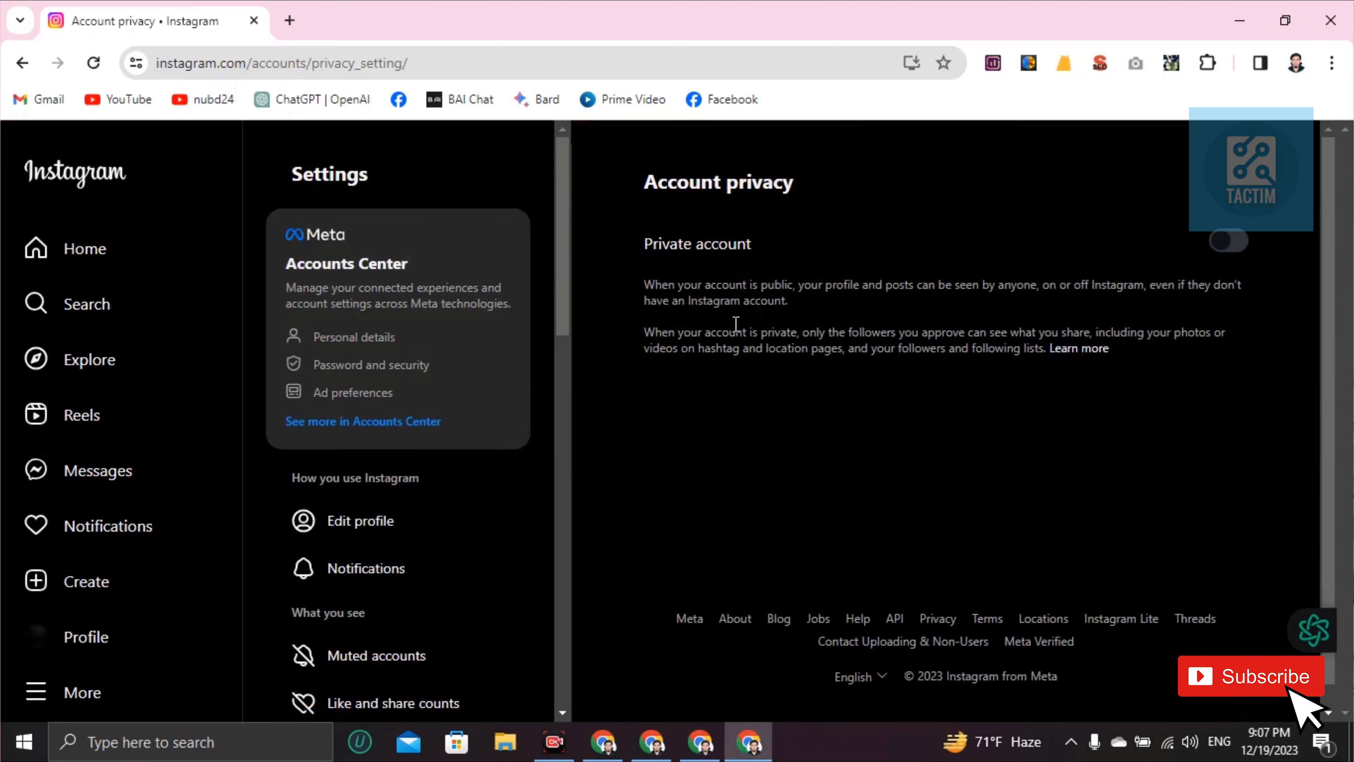
{"action": "mouse_move", "coordinate": [1025, 283]}
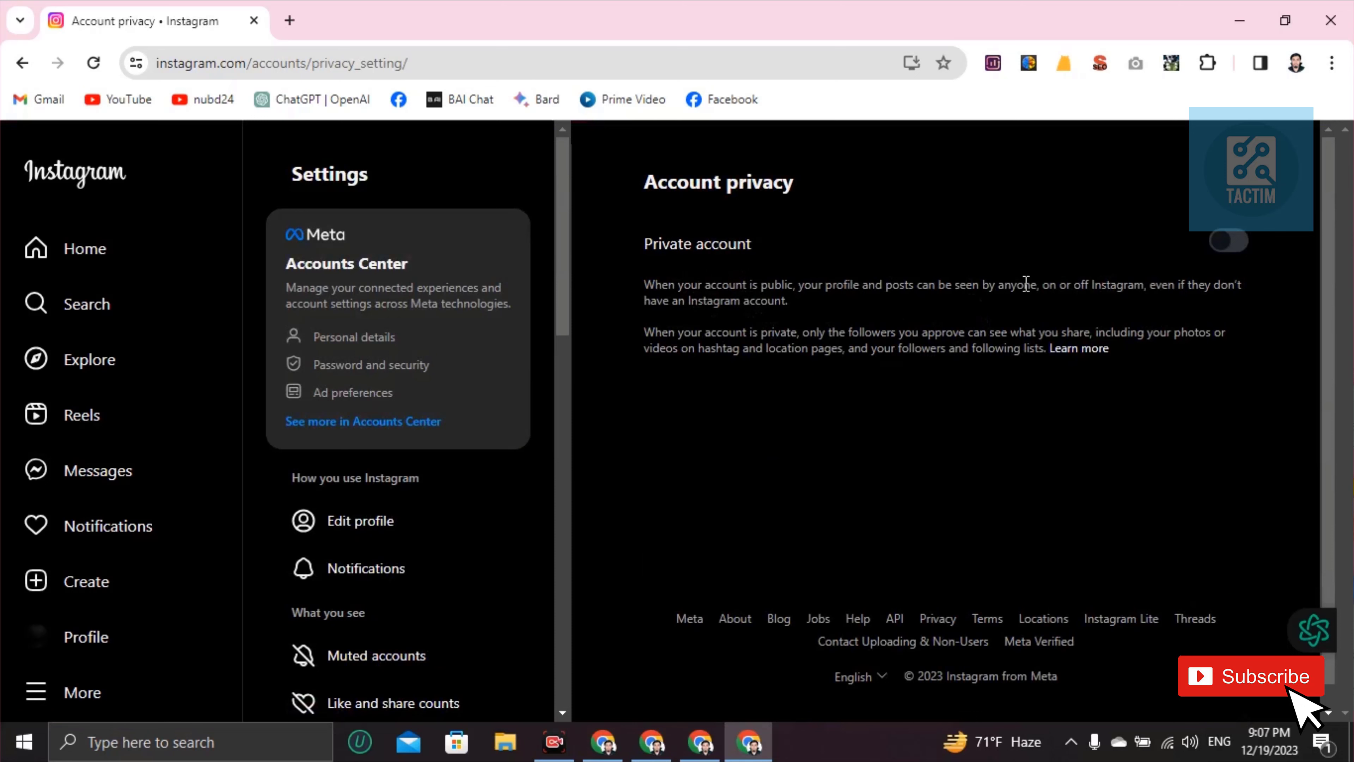
{"action": "mouse_move", "coordinate": [1226, 250]}
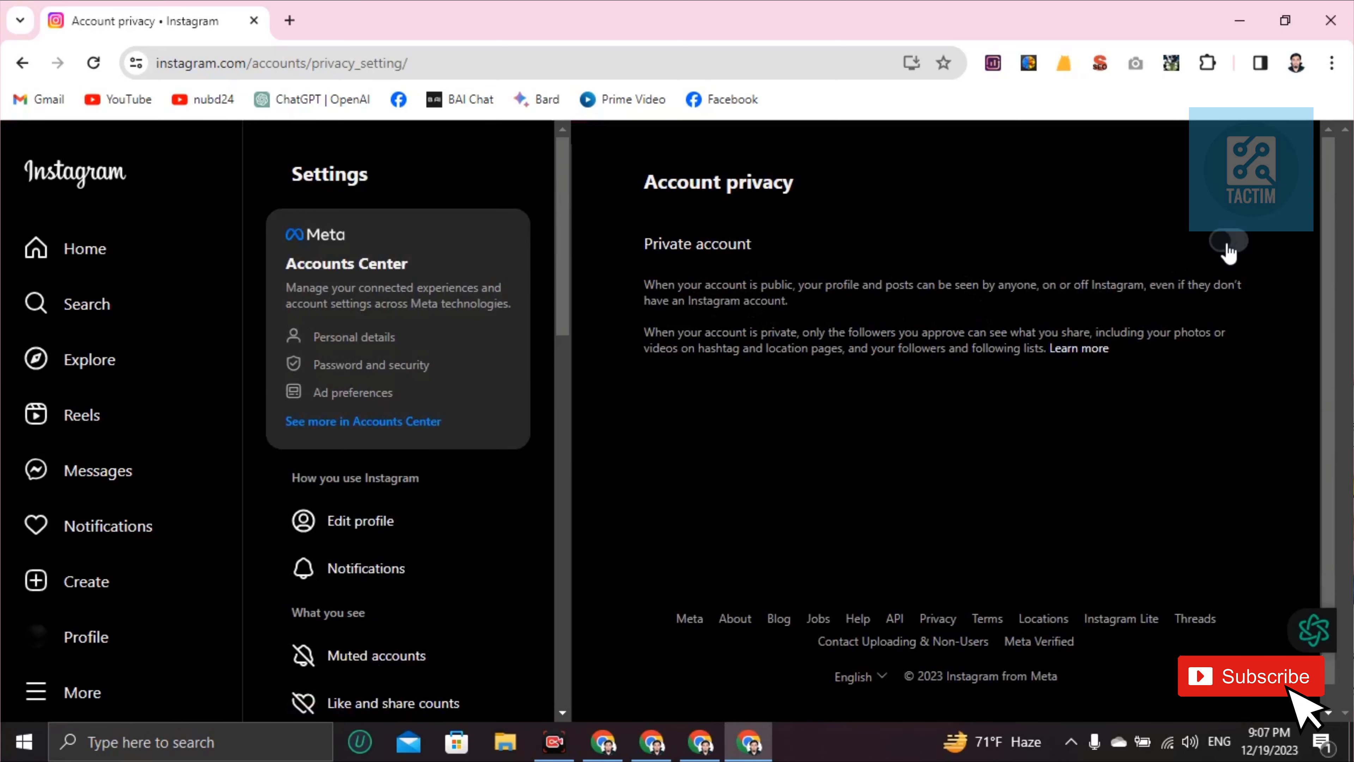
{"action": "left_click", "coordinate": [1226, 243]}
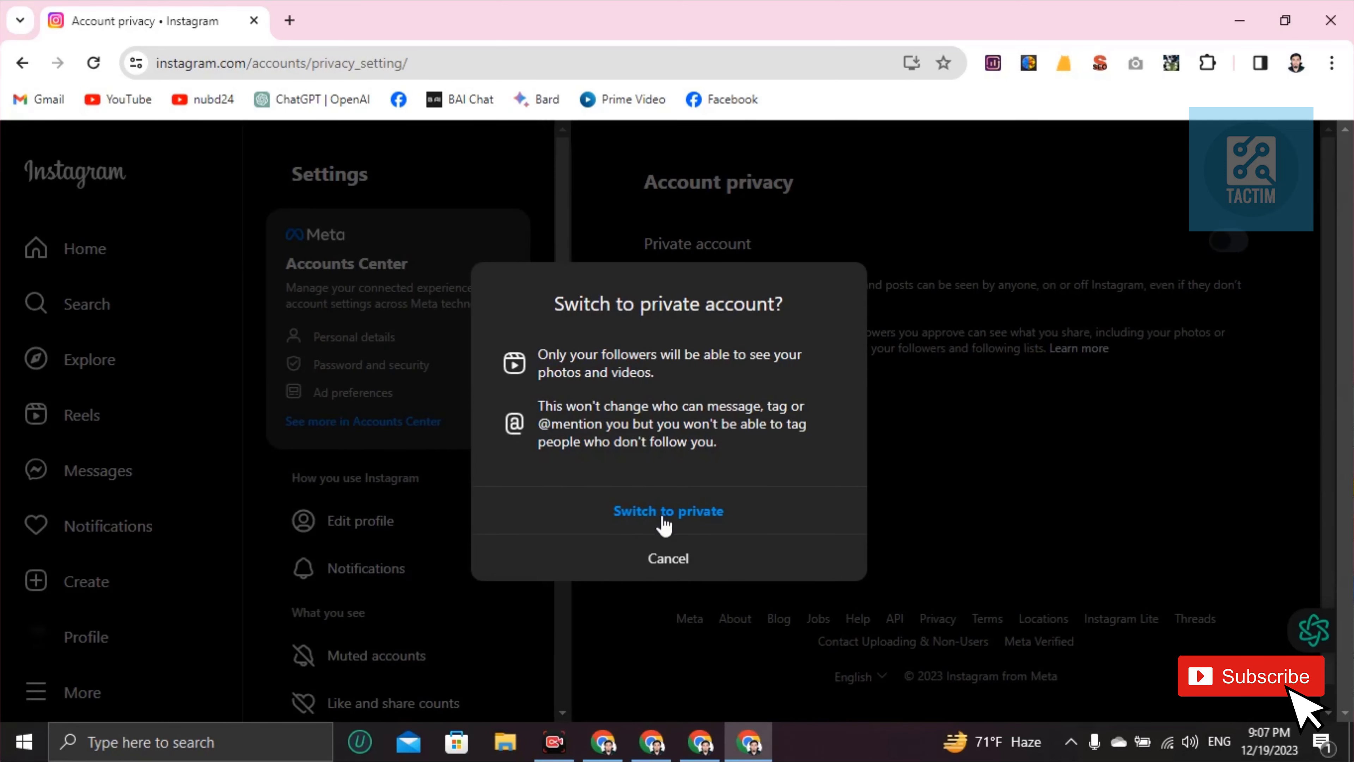
{"action": "left_click", "coordinate": [667, 511]}
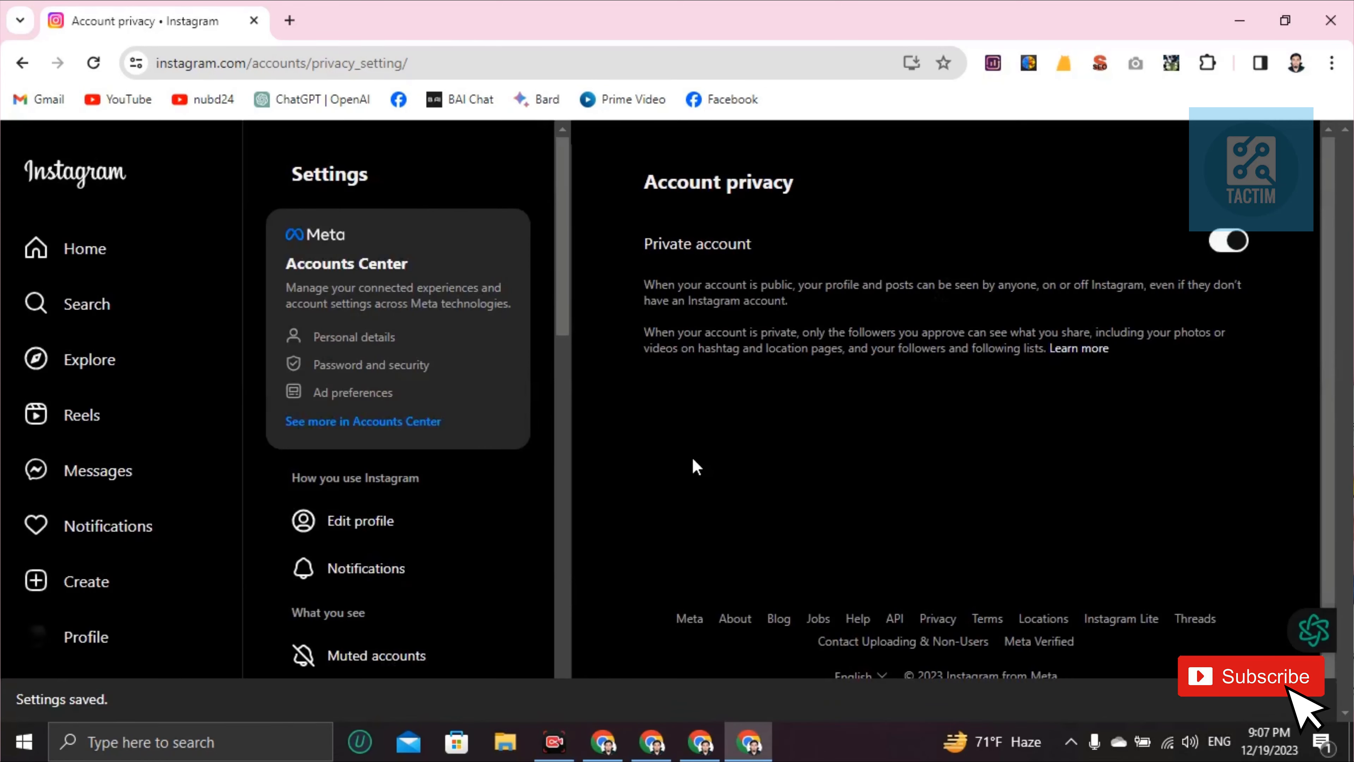
{"action": "mouse_move", "coordinate": [682, 459]}
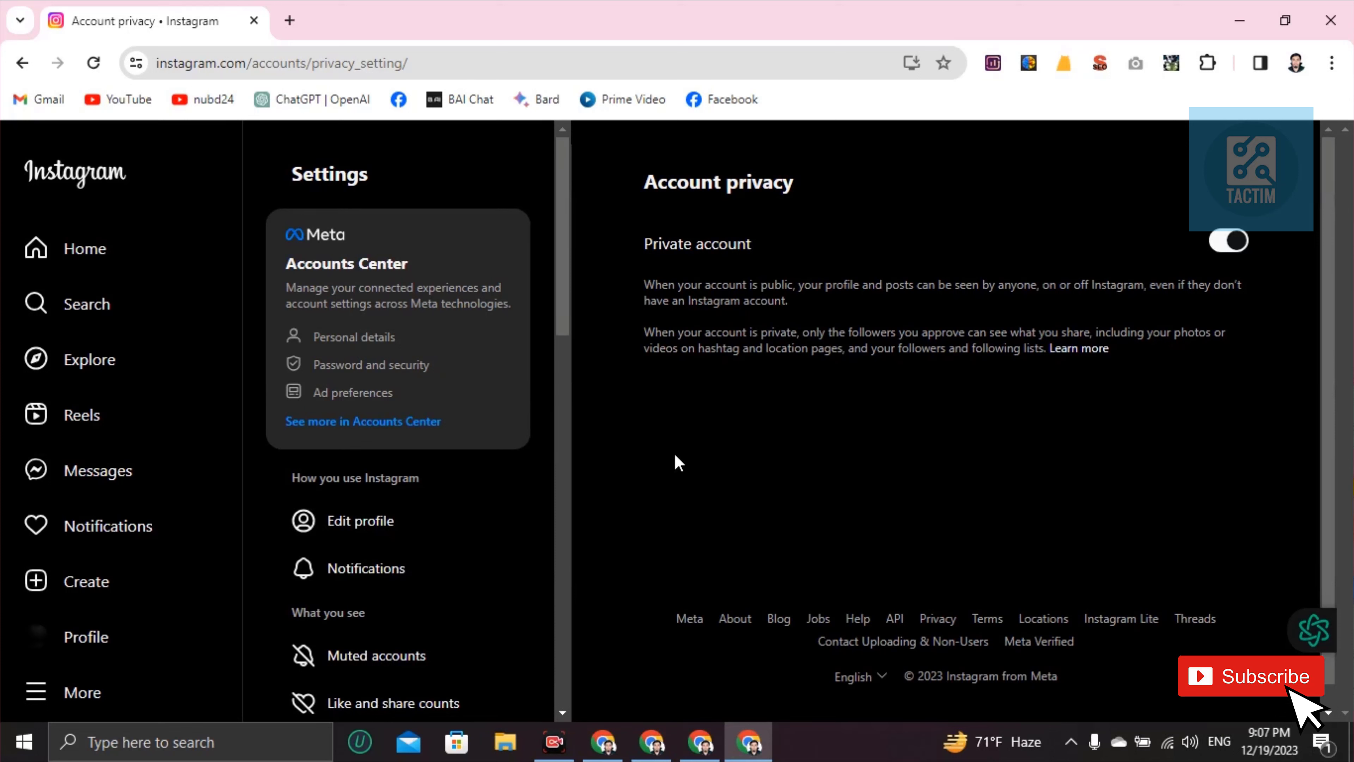
{"action": "mouse_move", "coordinate": [1022, 703]}
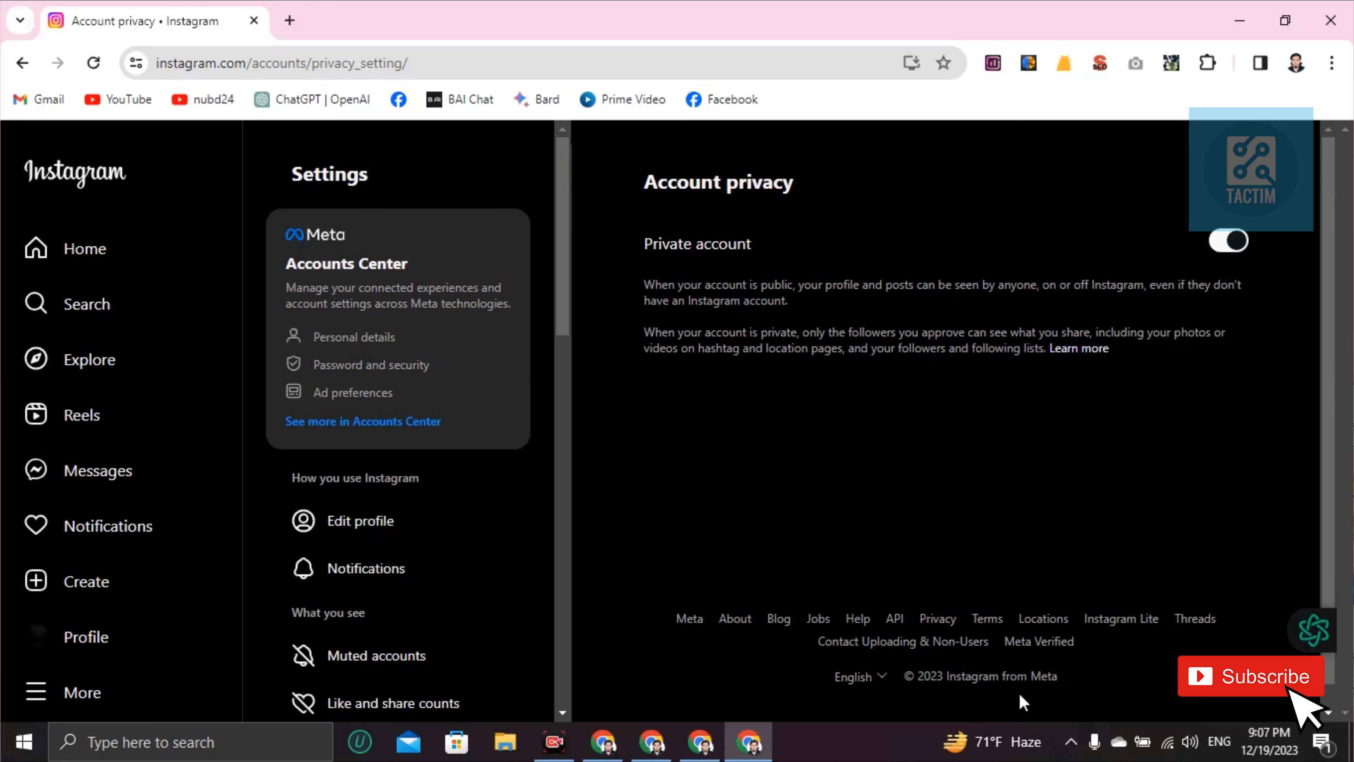